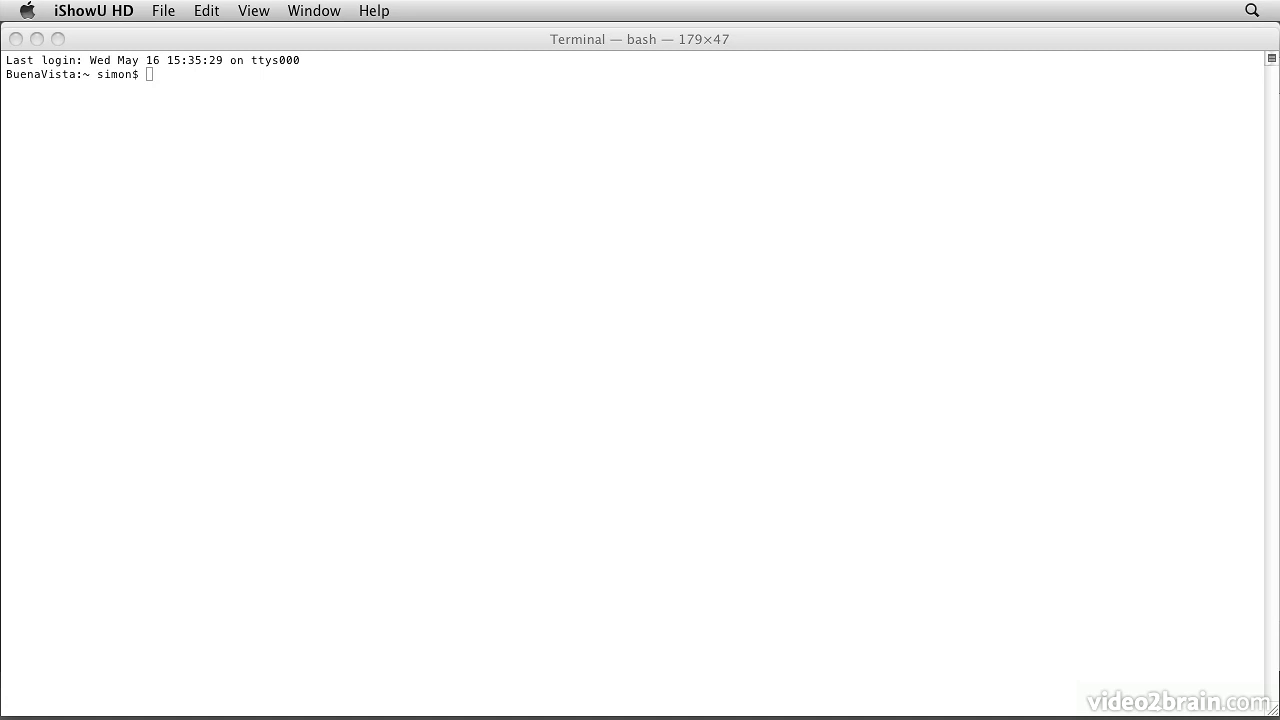
# Start entering the java -version command at the bash prompt.
pyautogui.write('java -')
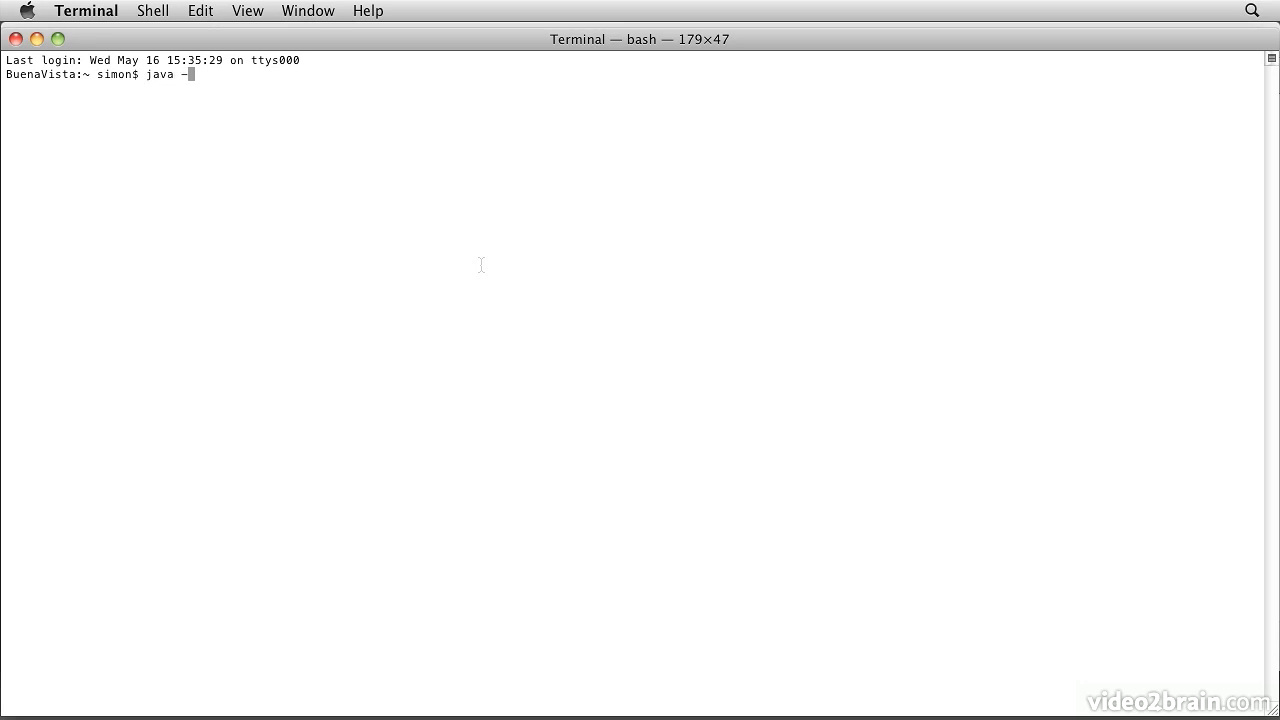
# Run java -version, which reports 1.6.0_29, and highlight the 1.6 in the output.
pyautogui.write('version')
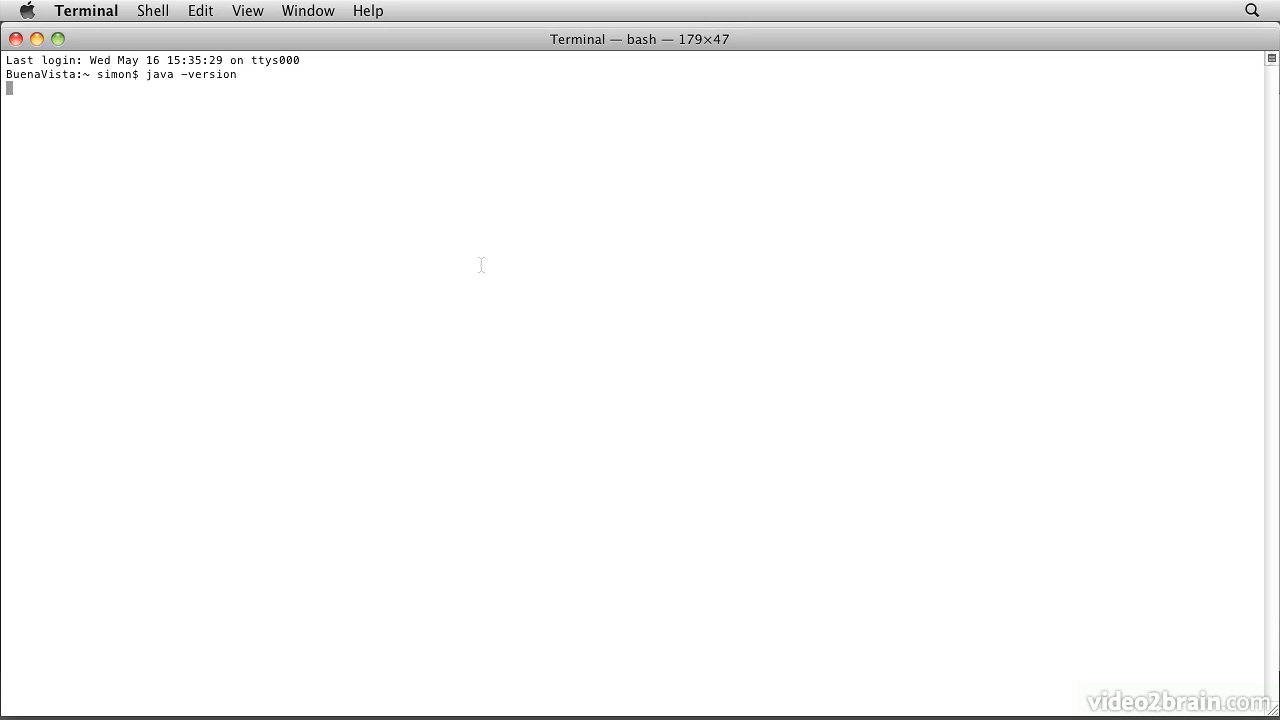
pyautogui.press('Return')
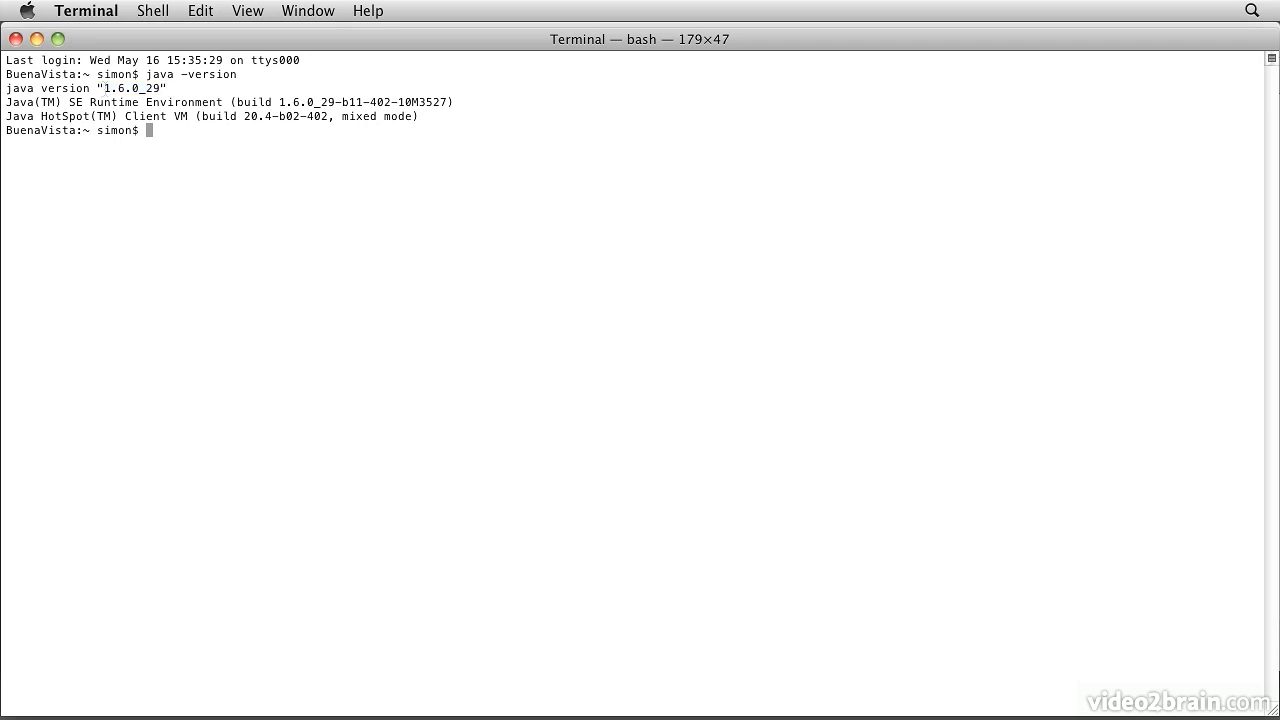
pyautogui.doubleClick(100, 88)
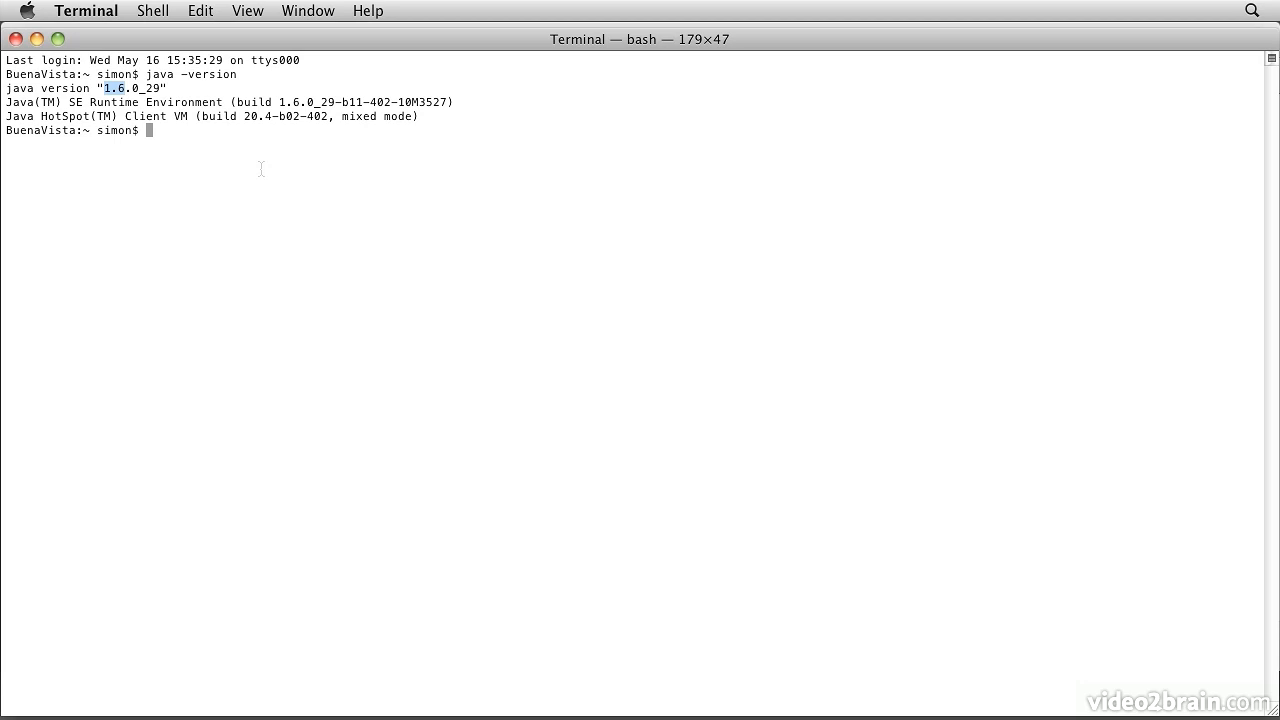
pyautogui.moveTo(227, 164)
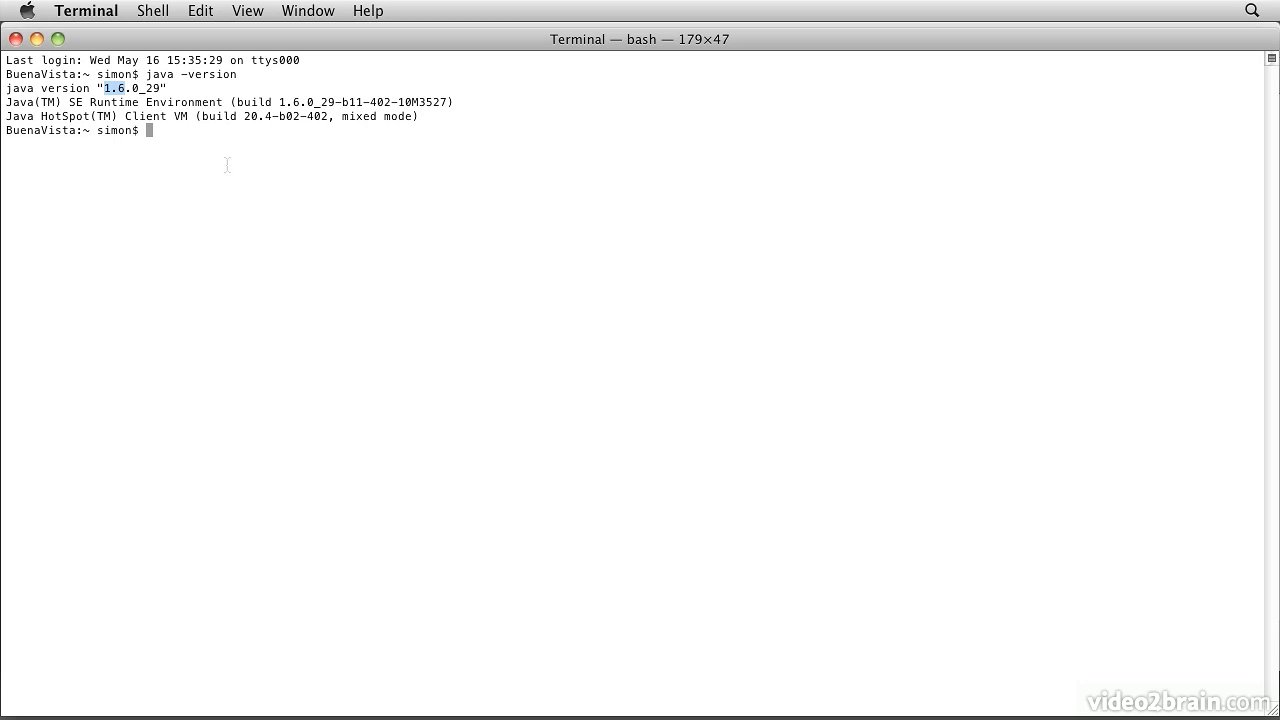
pyautogui.write('j')
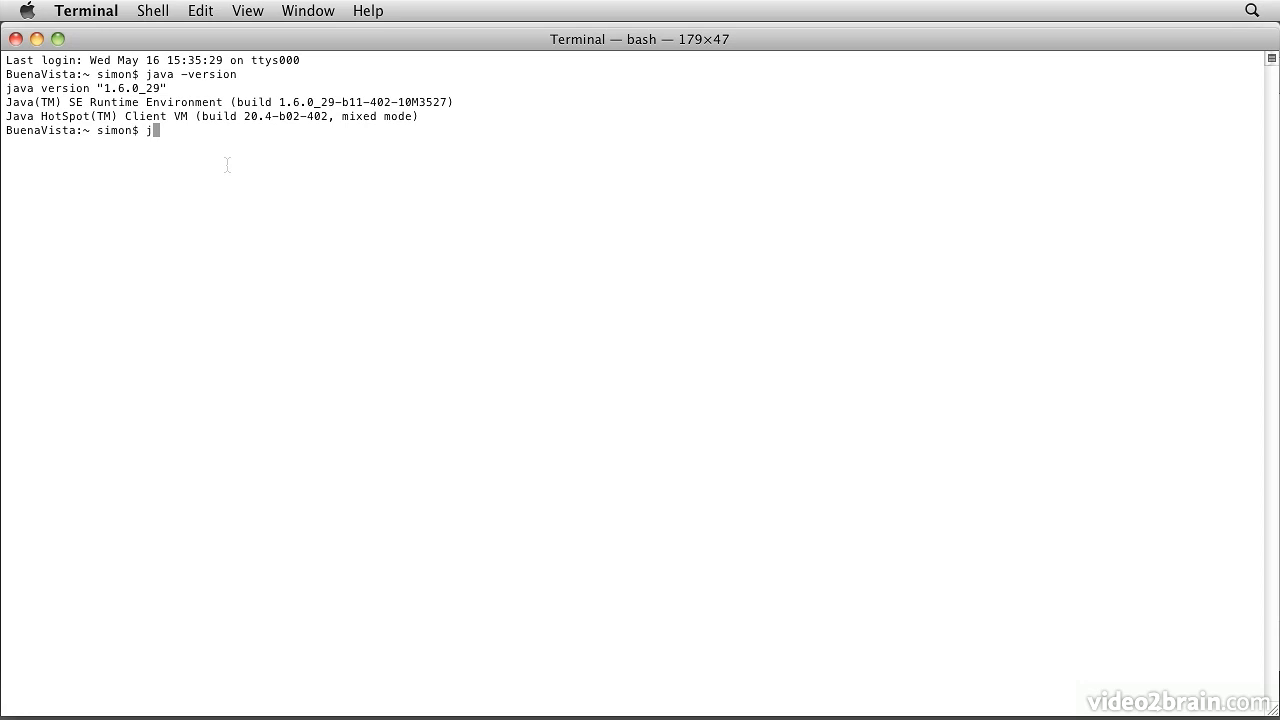
# Run javac -version and highlight the javac 1.6.0_29 output line.
pyautogui.write('avac')
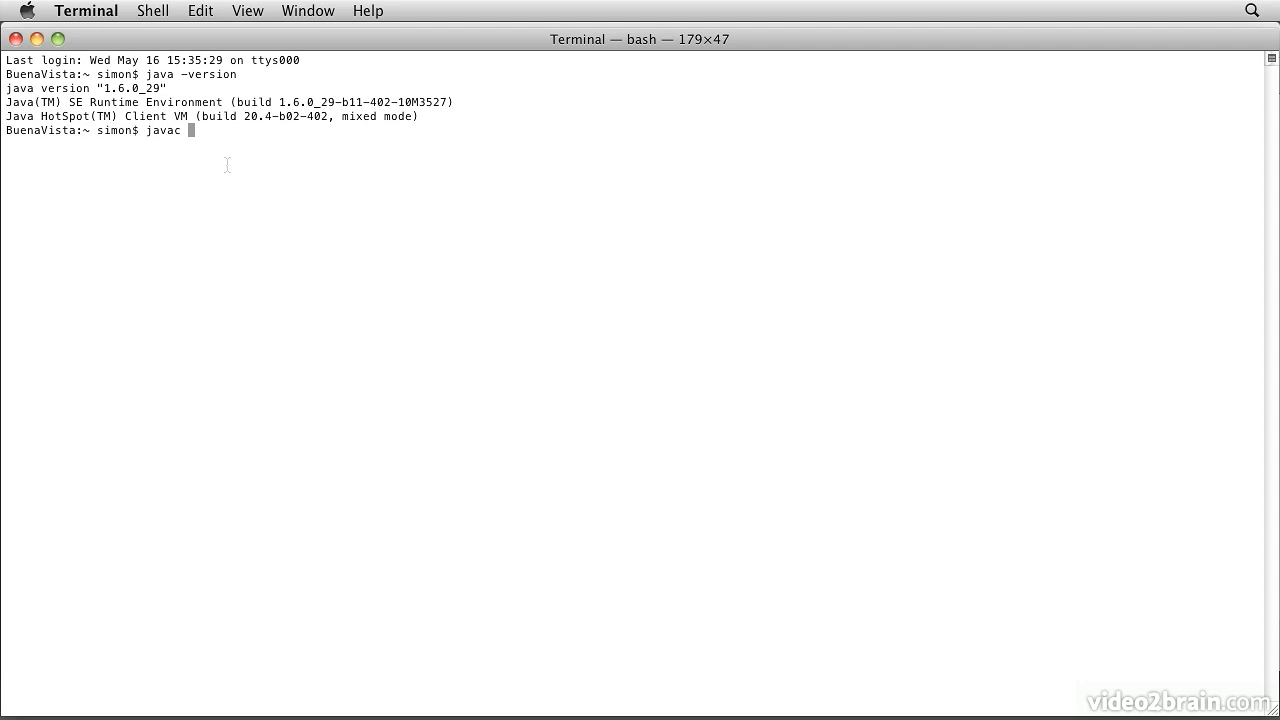
pyautogui.write('-version')
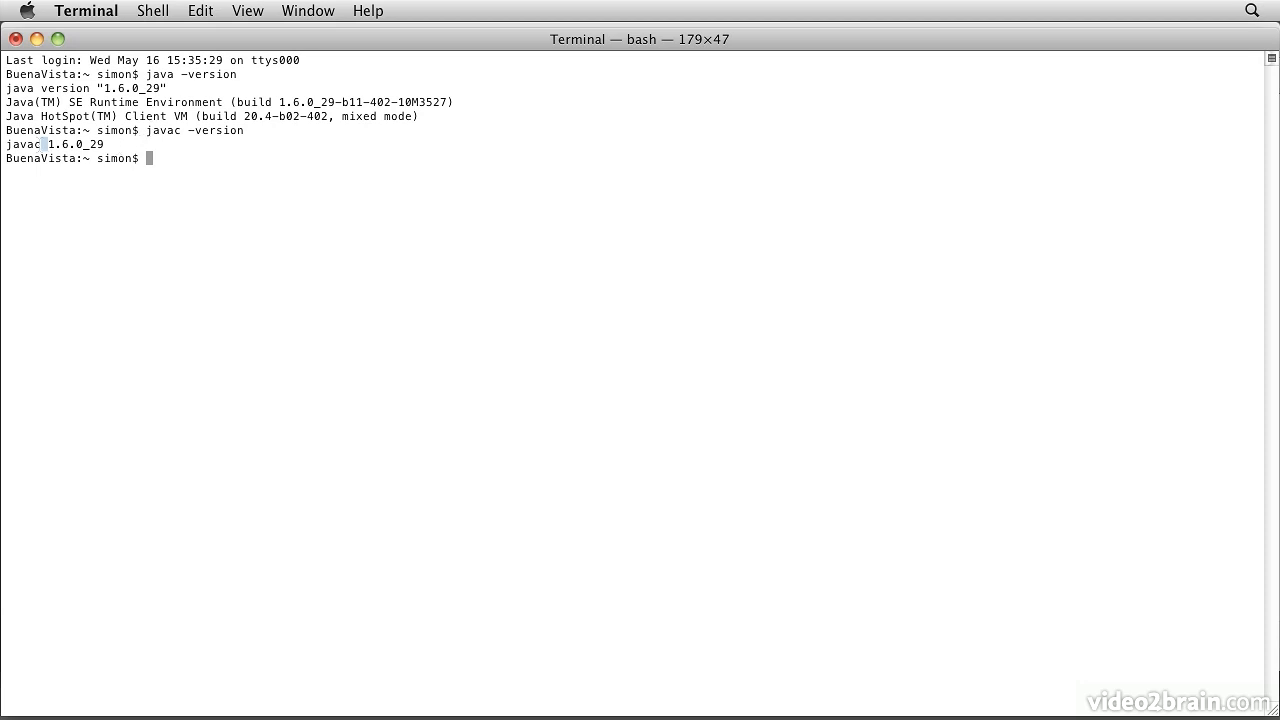
pyautogui.doubleClick(22, 144)
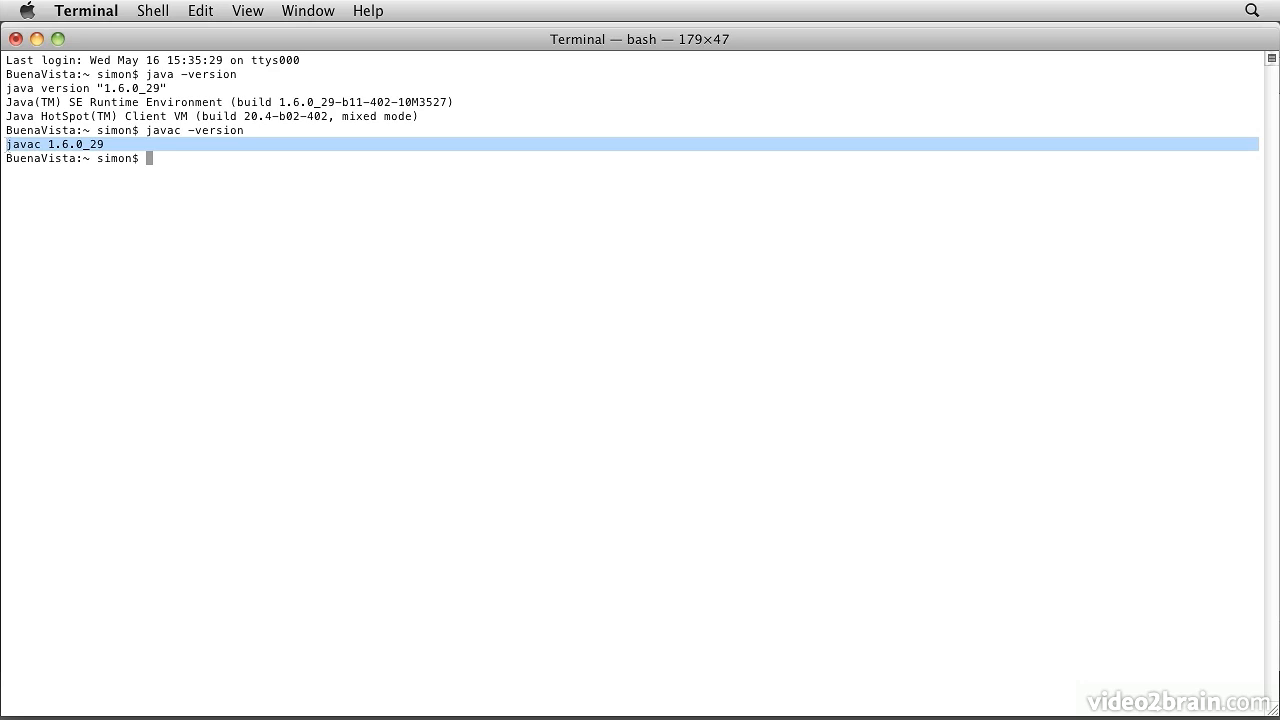
pyautogui.moveTo(57, 172)
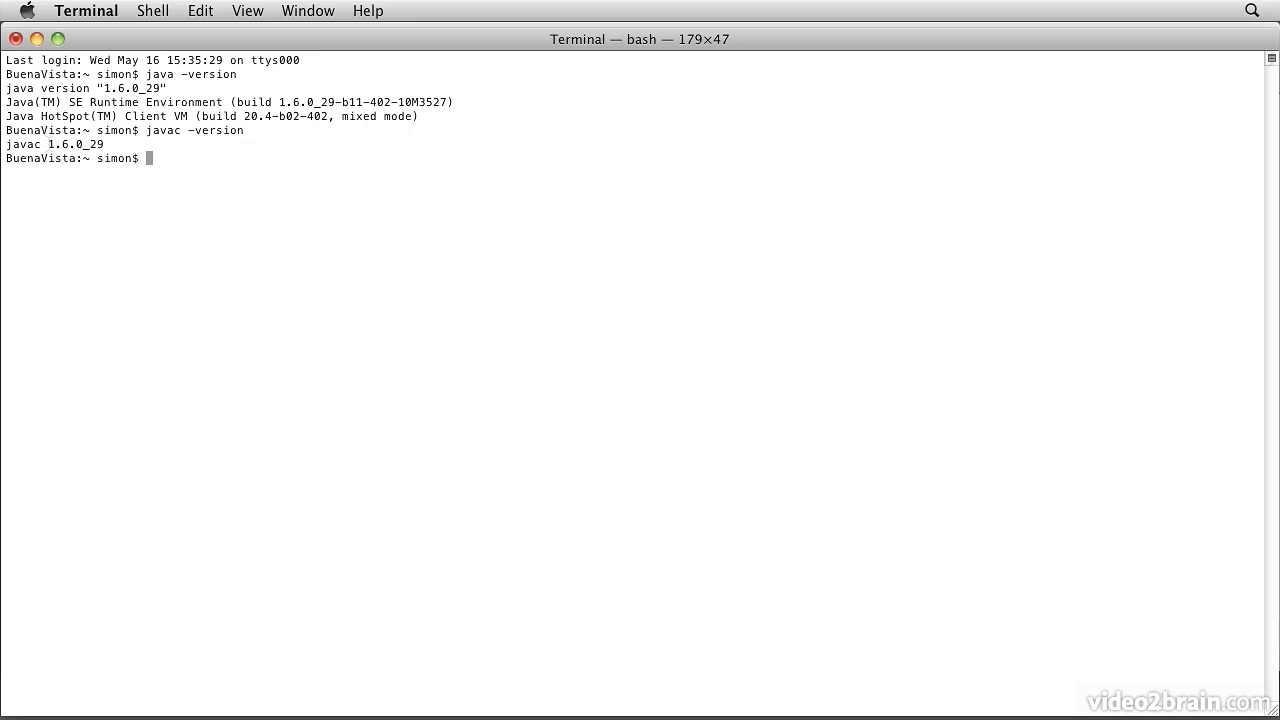
pyautogui.doubleClick(74, 144)
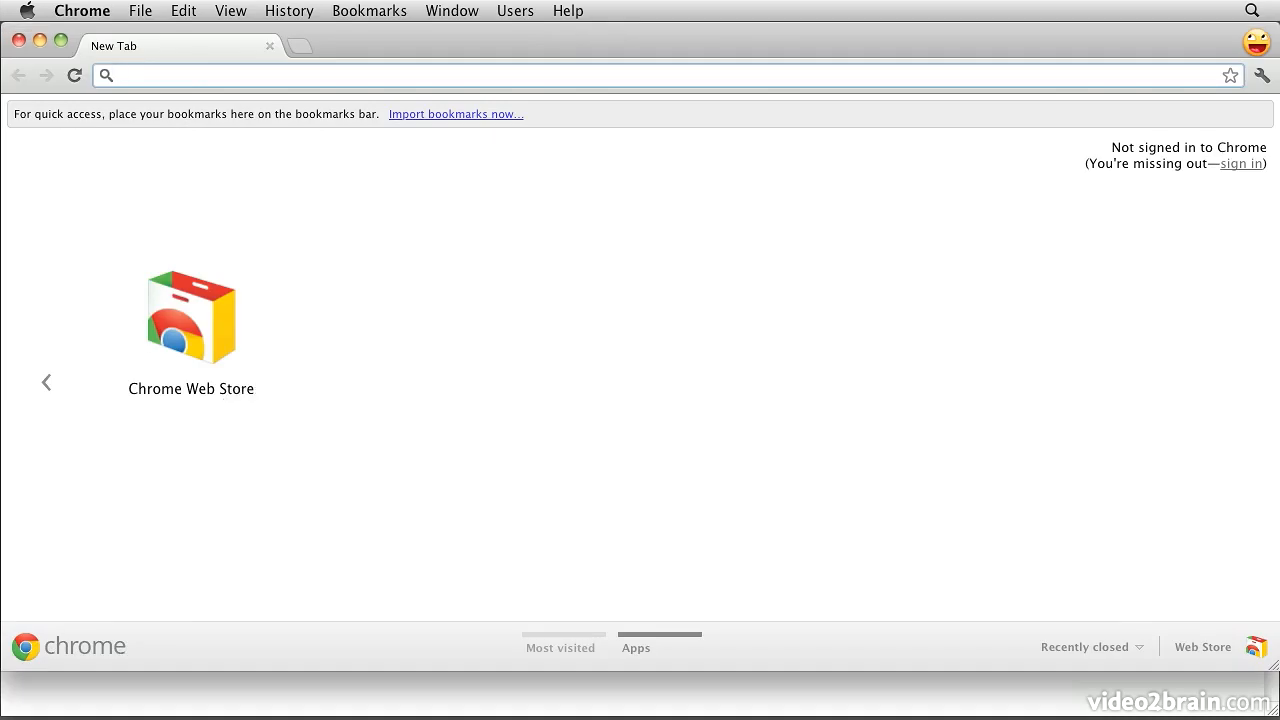
pyautogui.moveTo(375, 430)
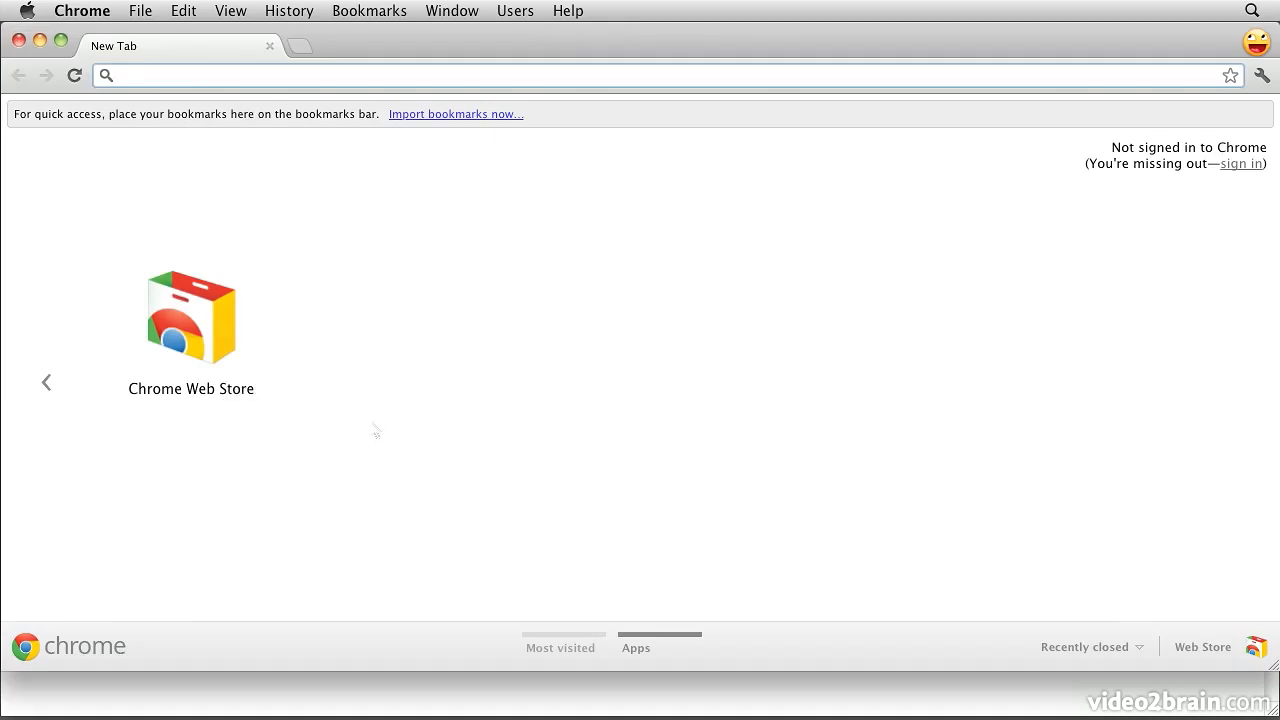
# Go to oracle.com and reach the Software Downloads index via Downloads > See All.
pyautogui.write('oracle.com')
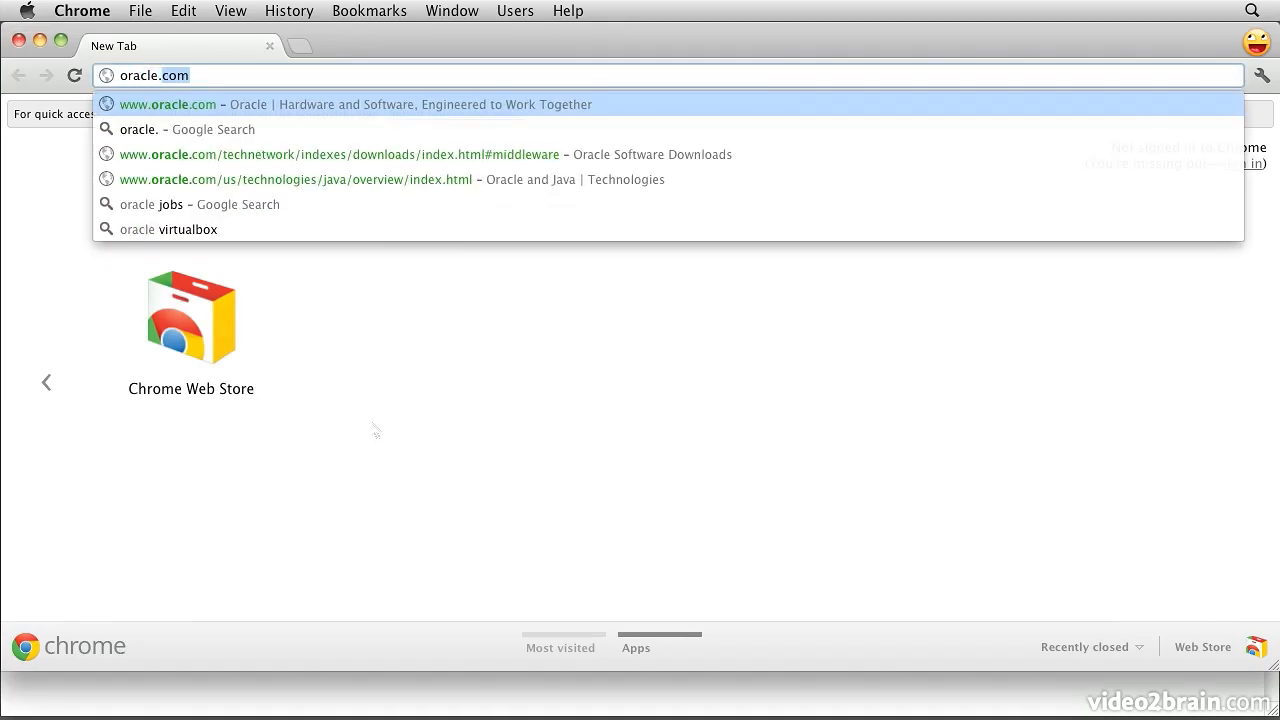
pyautogui.click(167, 104)
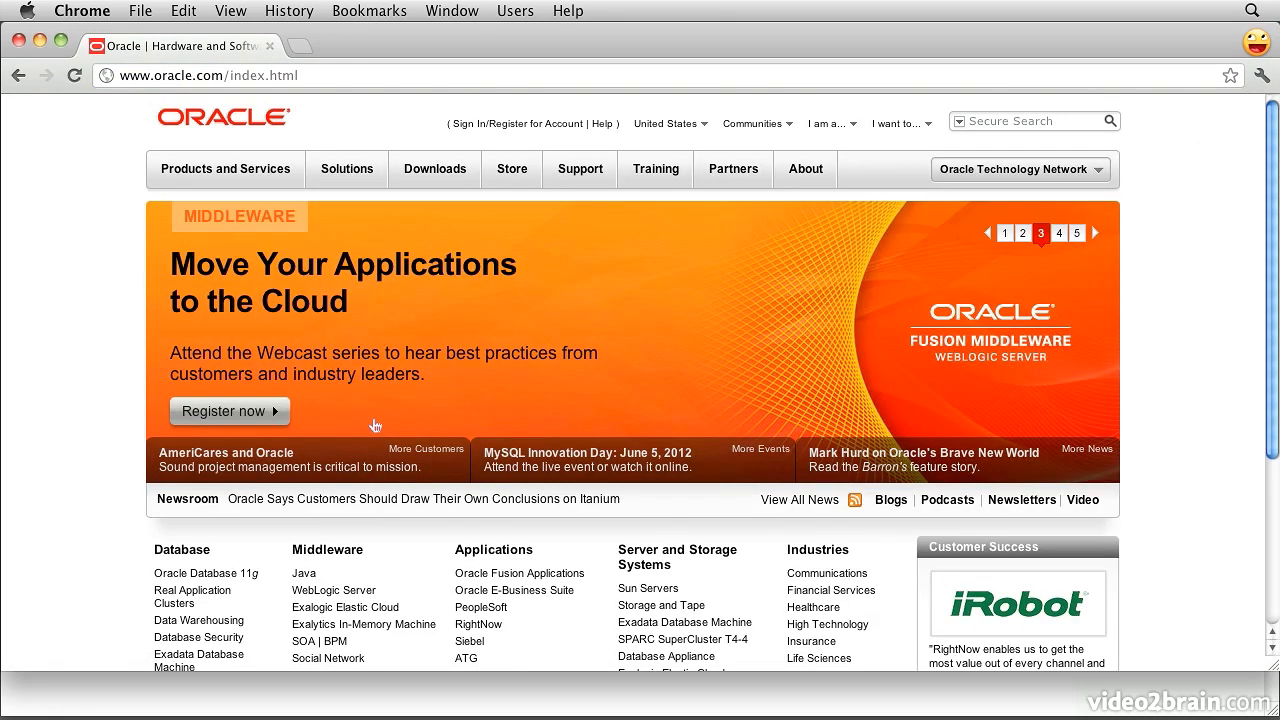
pyautogui.click(434, 168)
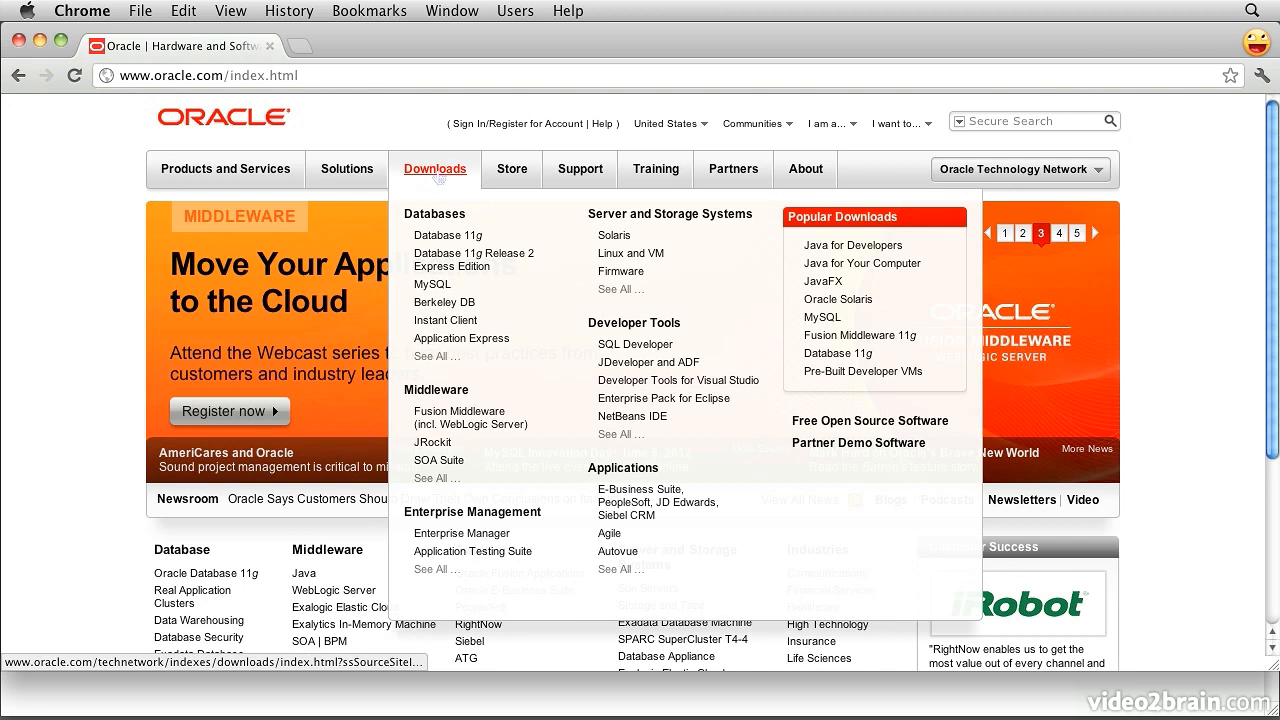
pyautogui.click(435, 168)
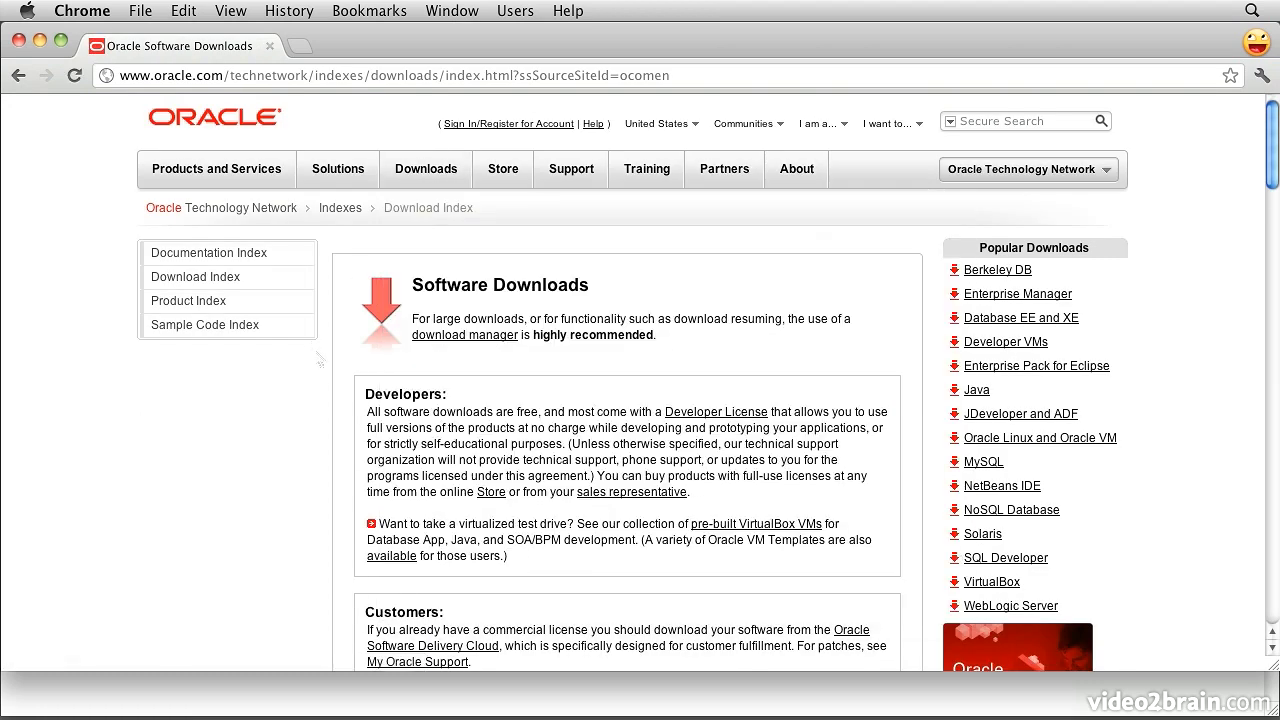
# Open the Java SE downloads page from the Java section of the index.
pyautogui.scroll(-3)
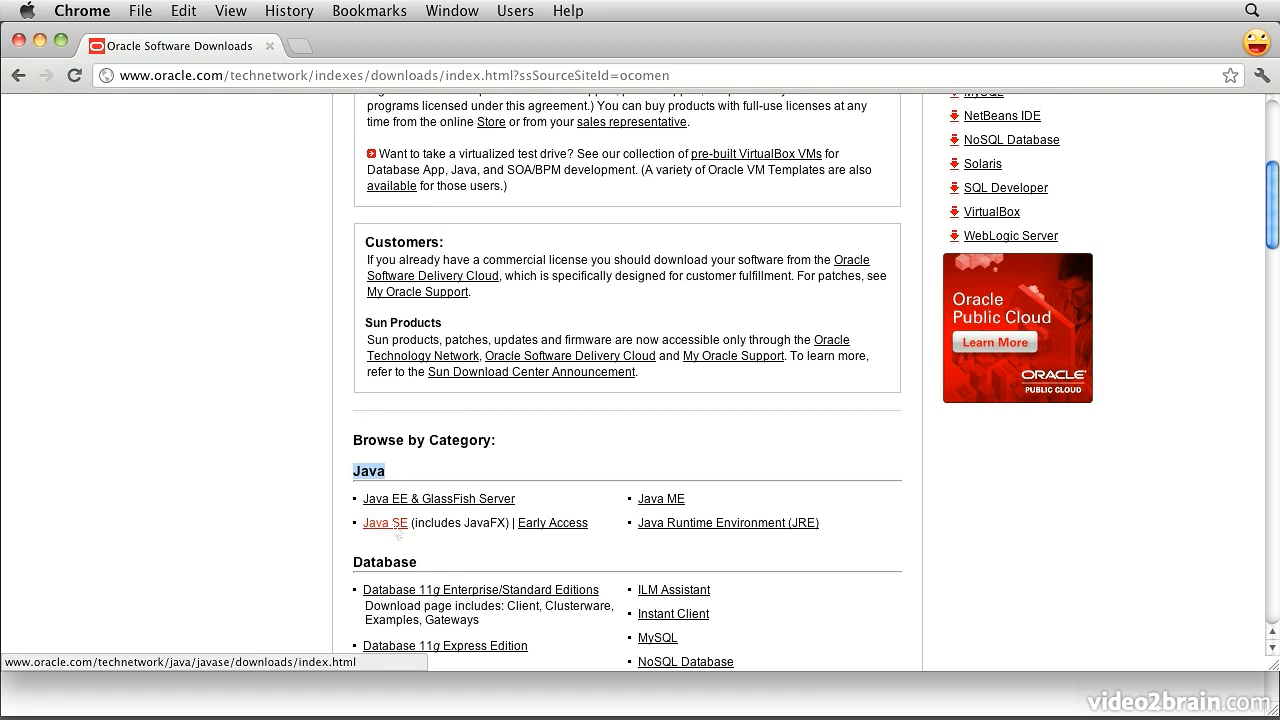
pyautogui.click(385, 522)
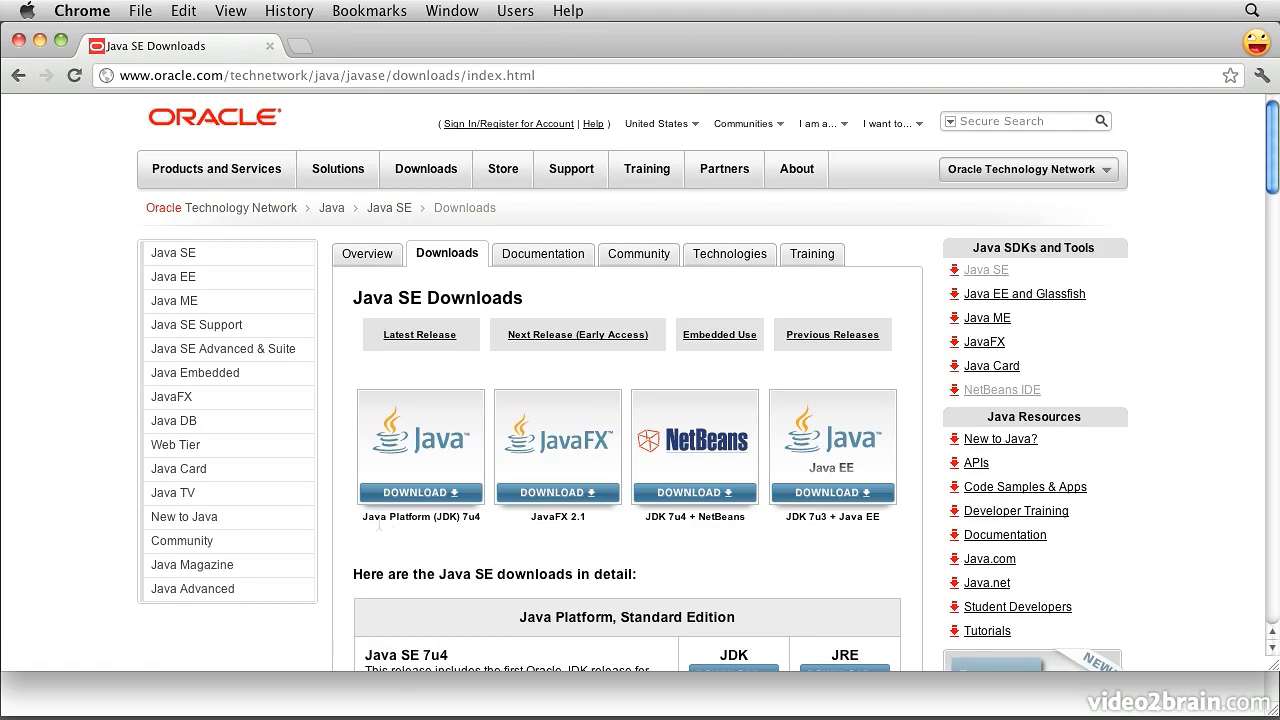
# Find the JDK entry in the downloads table and start the JDK 7u4 download page.
pyautogui.scroll(-3)
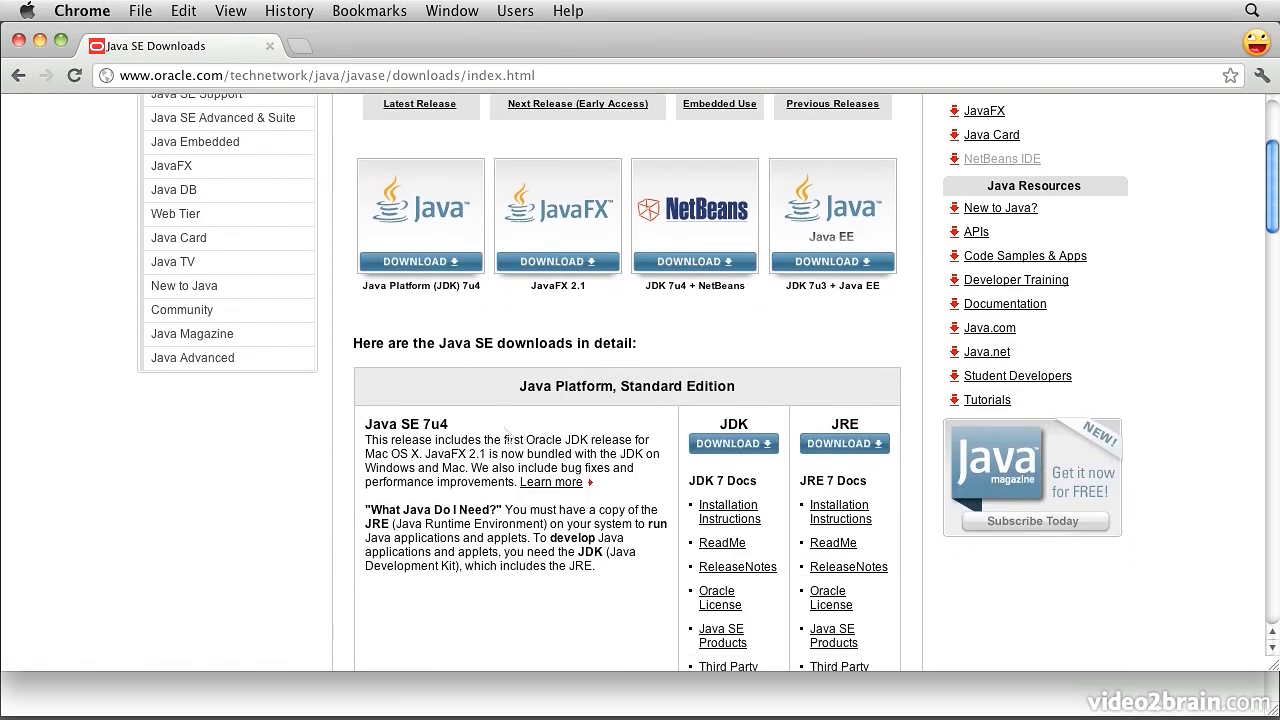
pyautogui.scroll(-3)
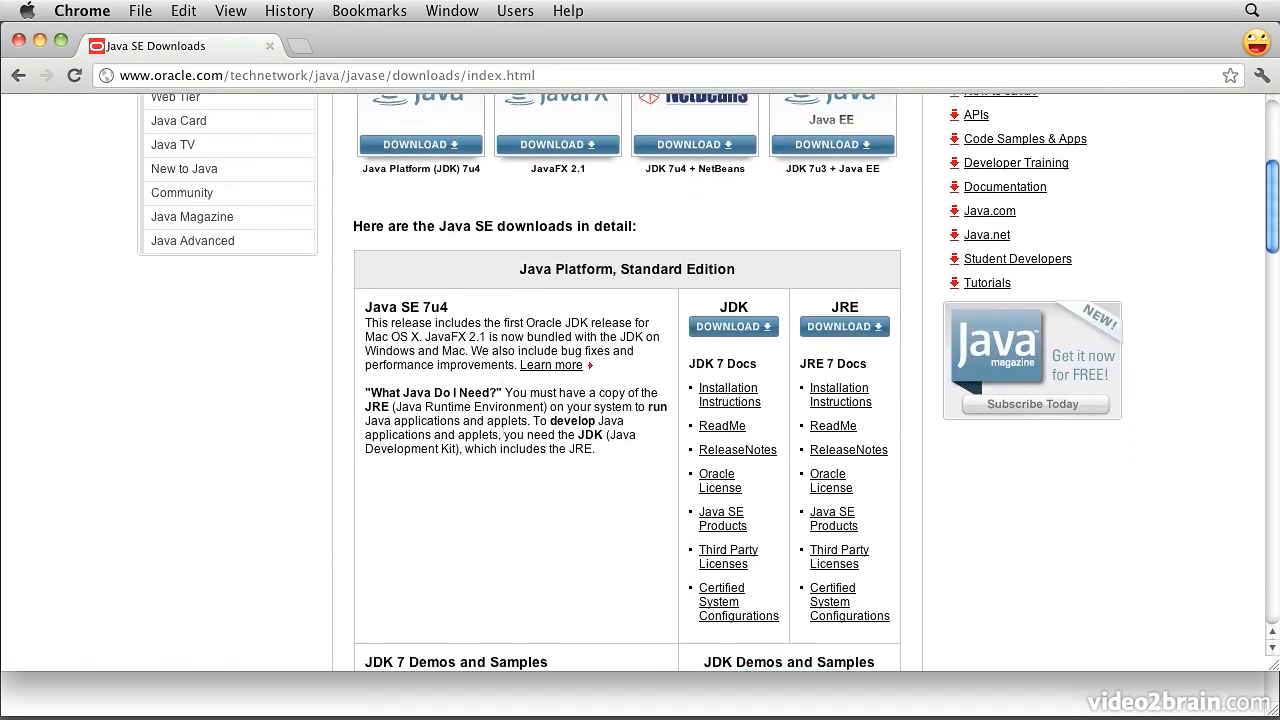
pyautogui.scroll(-3)
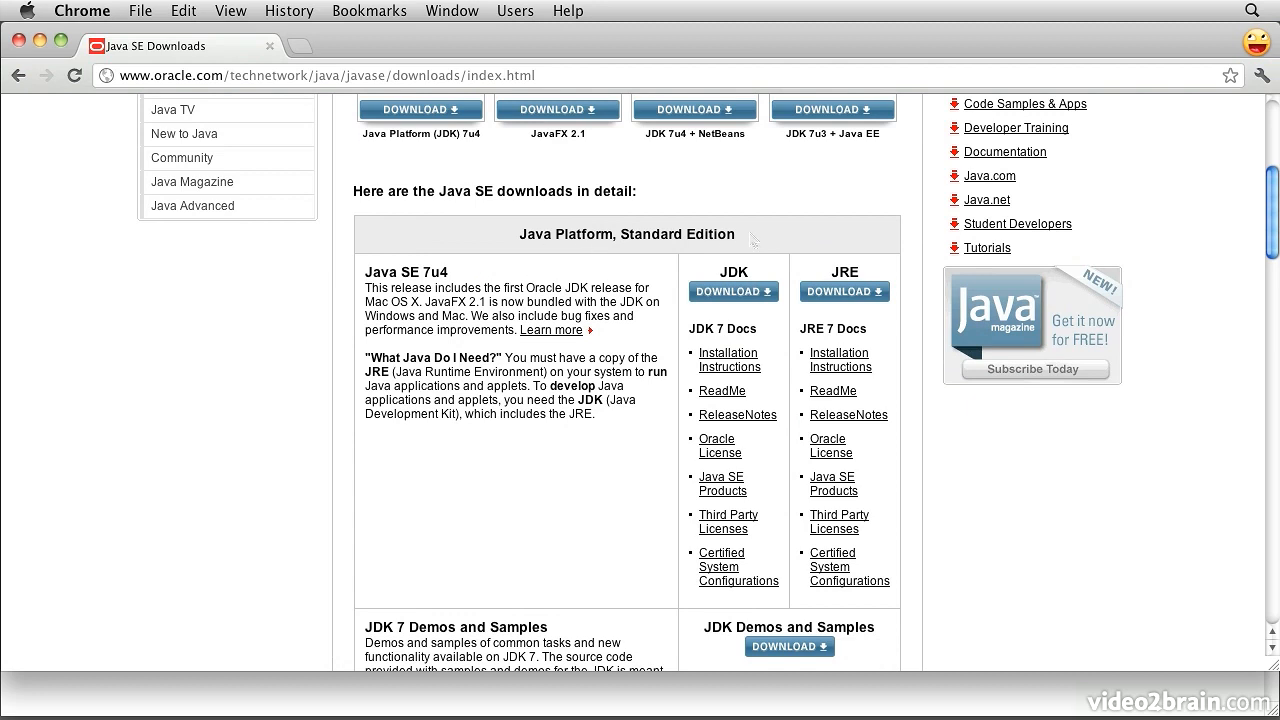
pyautogui.doubleClick(733, 271)
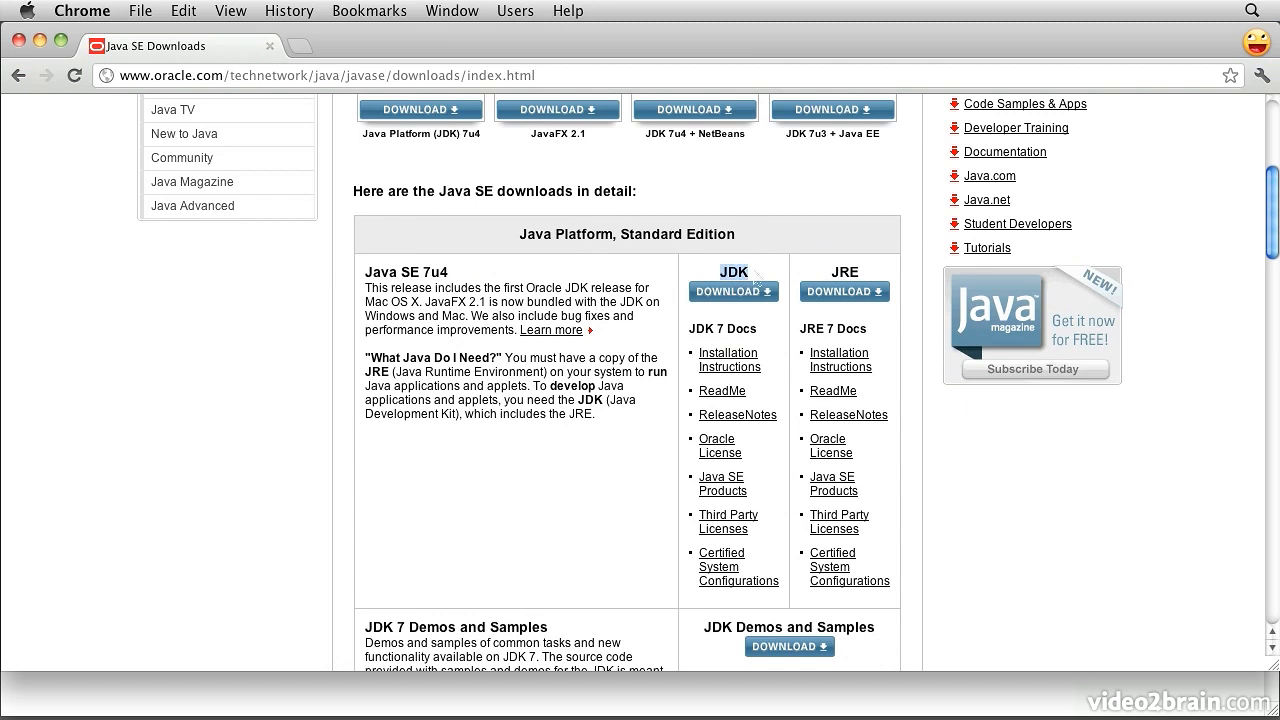
pyautogui.click(733, 291)
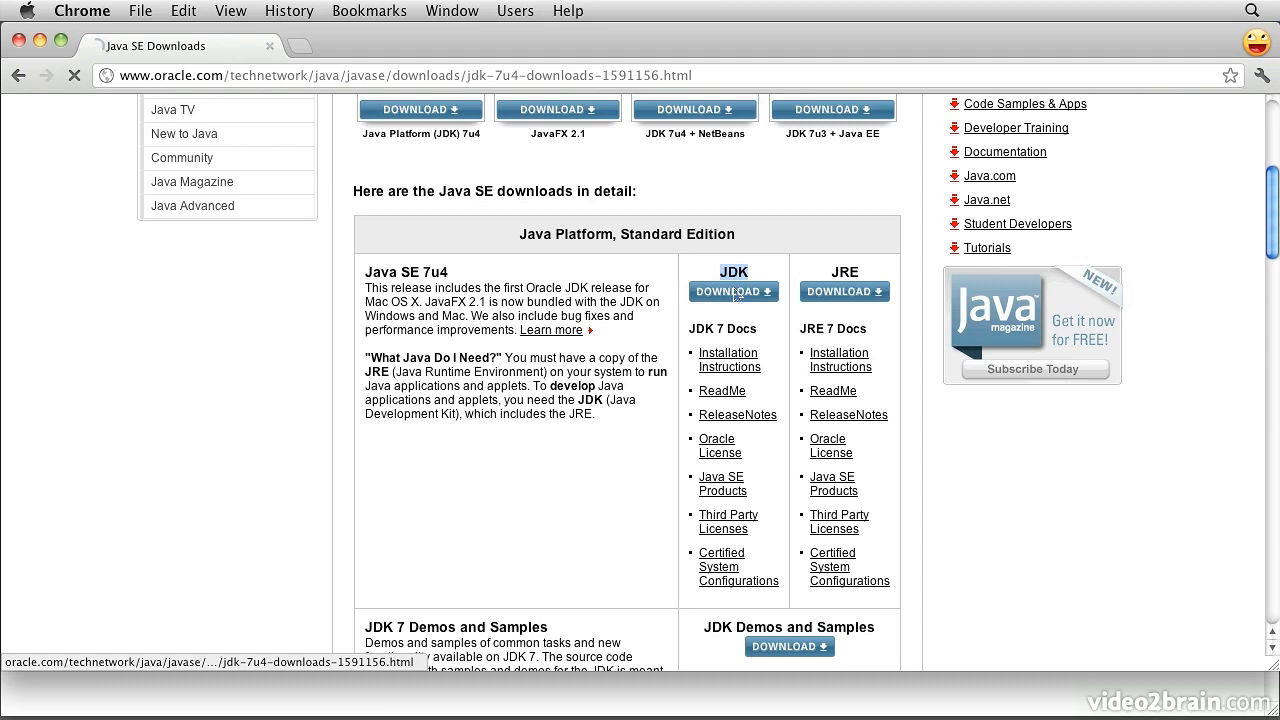
# On the Java SE 7u4 Downloads page, select Accept License Agreement for the Oracle Binary Code License.
pyautogui.click(733, 291)
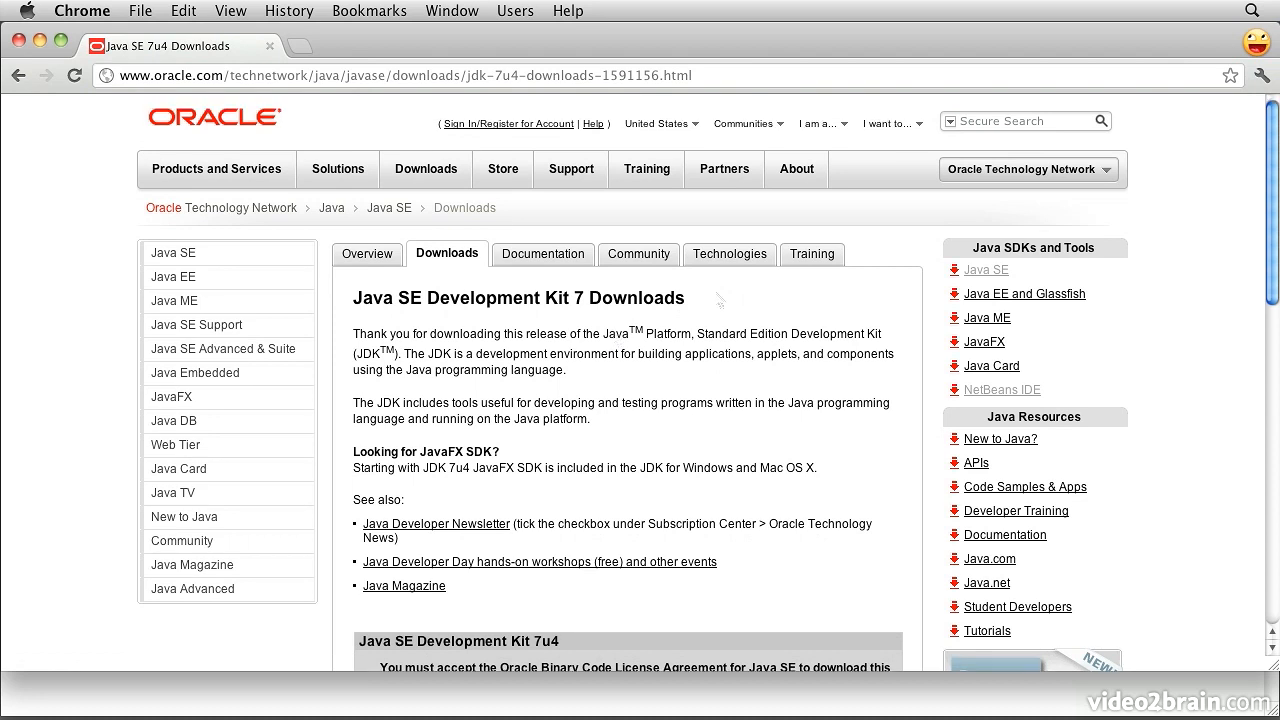
pyautogui.scroll(-3)
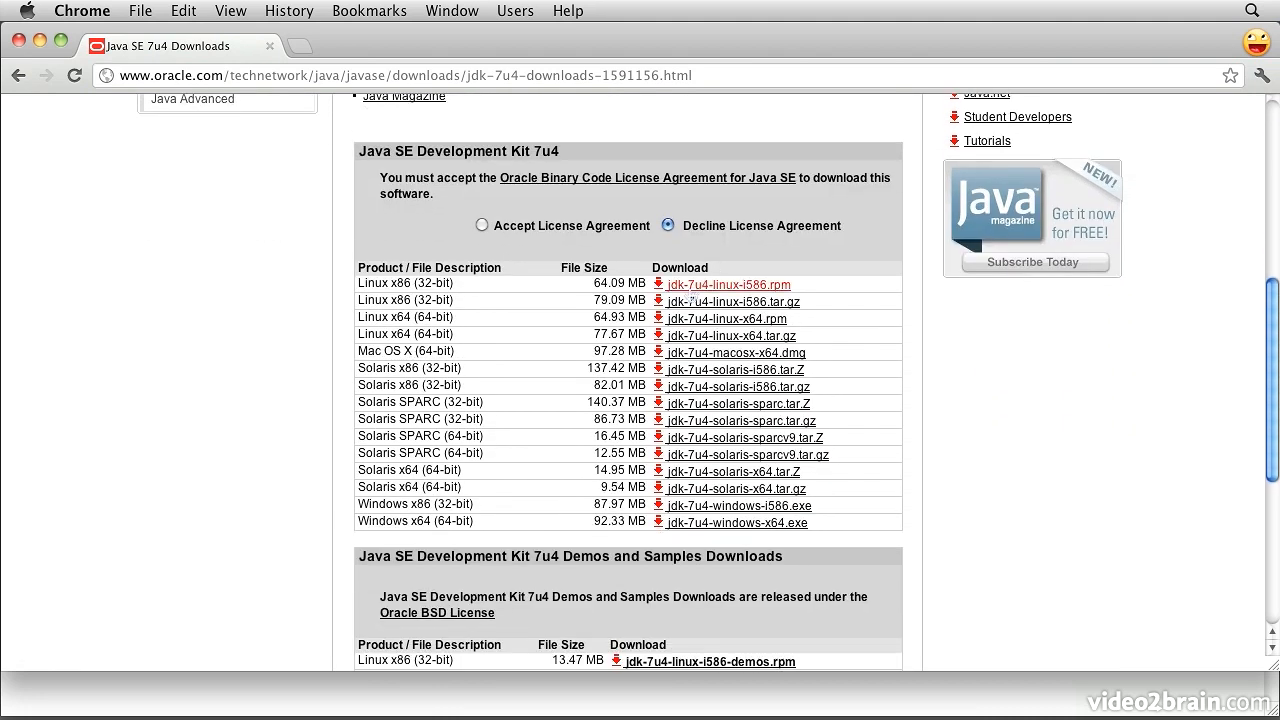
pyautogui.click(481, 225)
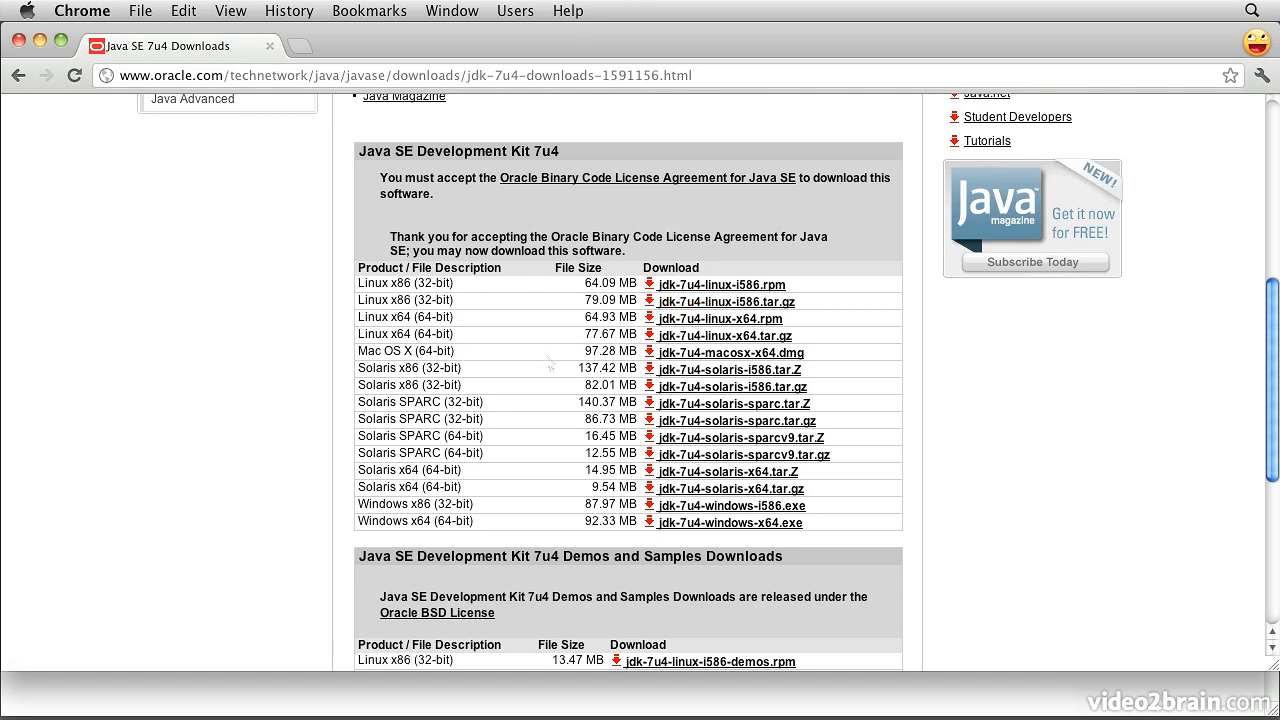
pyautogui.moveTo(731, 352)
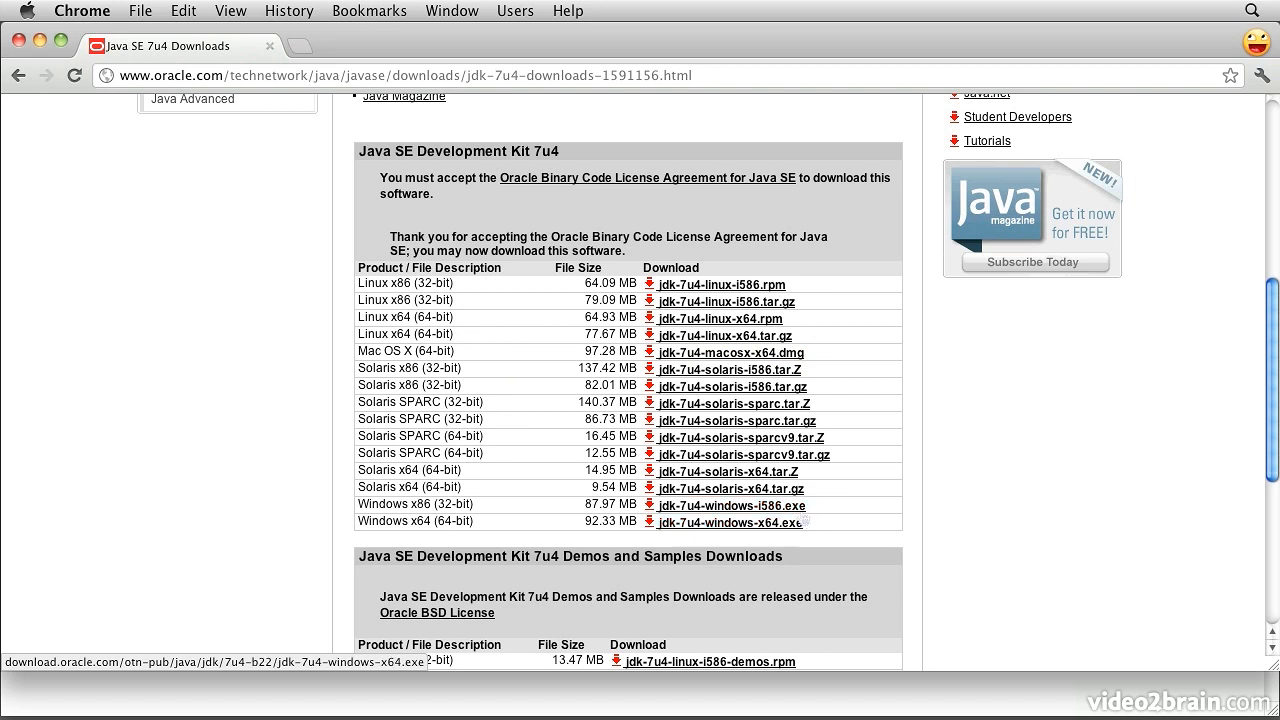
pyautogui.moveTo(826, 527)
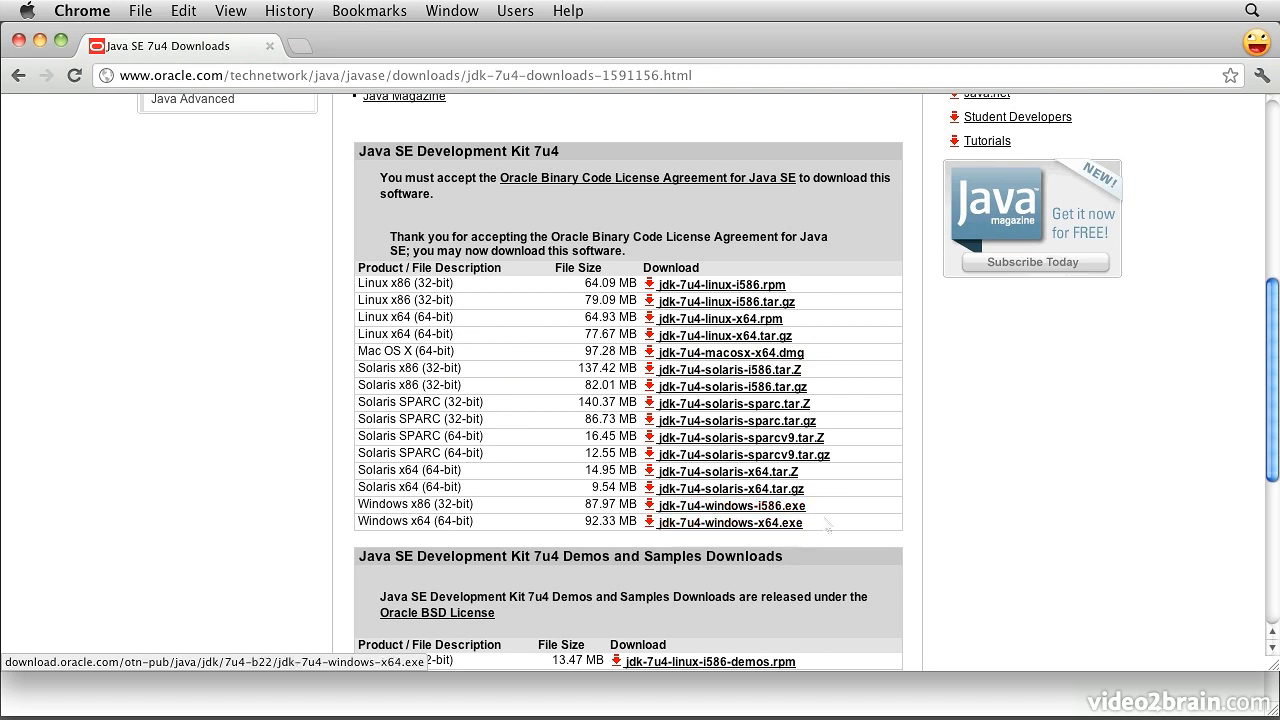